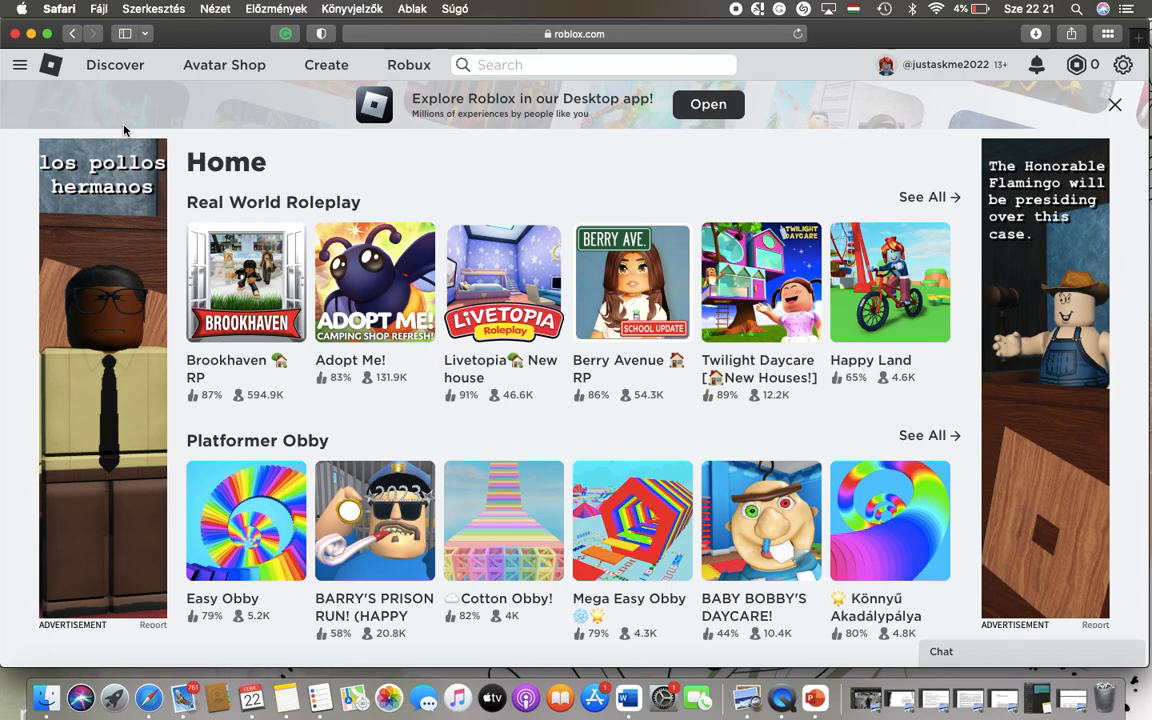
{"action": "mouse_move", "coordinate": [224, 64]}
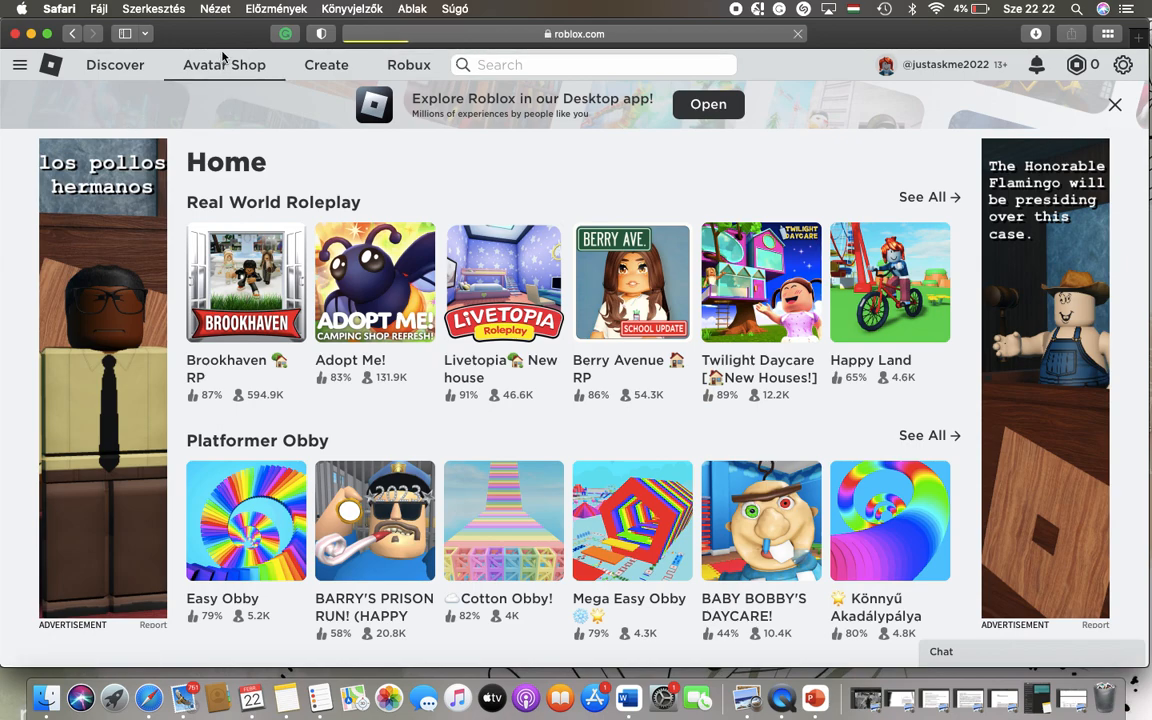
Step: Go to the Avatar Shop catalog from the top navigation bar
{"action": "left_click", "coordinate": [224, 64]}
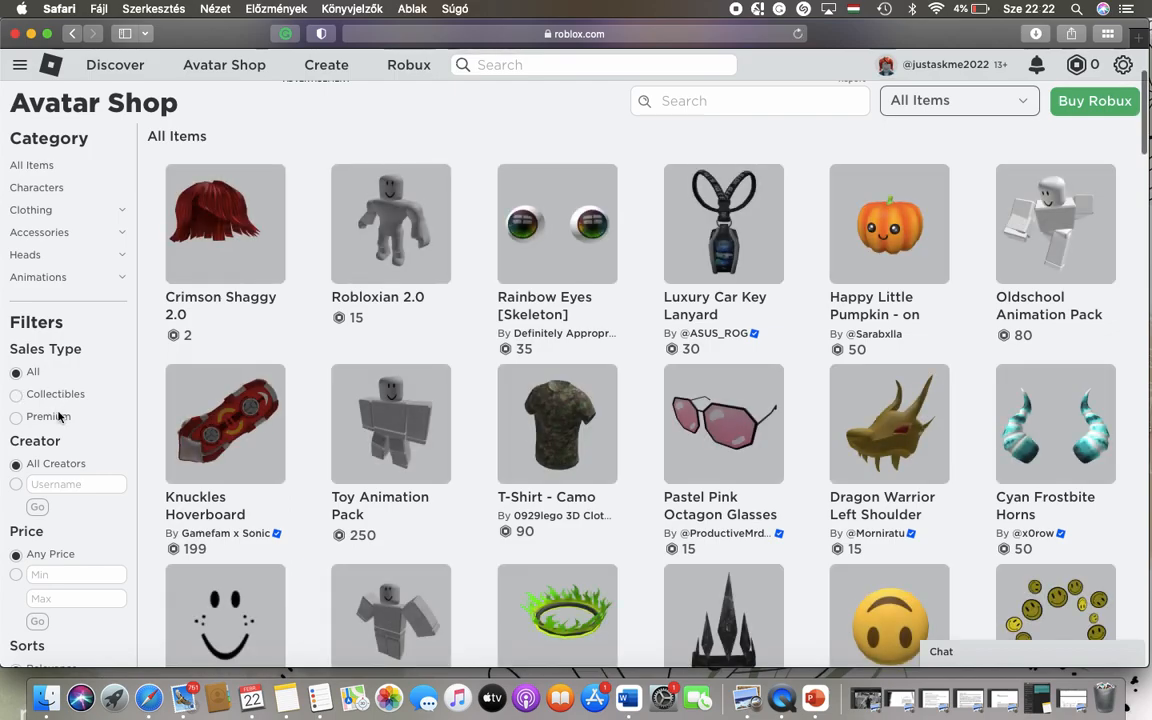
Step: Scroll the Avatar Shop until the sidebar shows Sales Type, Creator, Price, Sorts and Unavailable Items
{"action": "scroll", "scroll_direction": "down", "scroll_amount": 3}
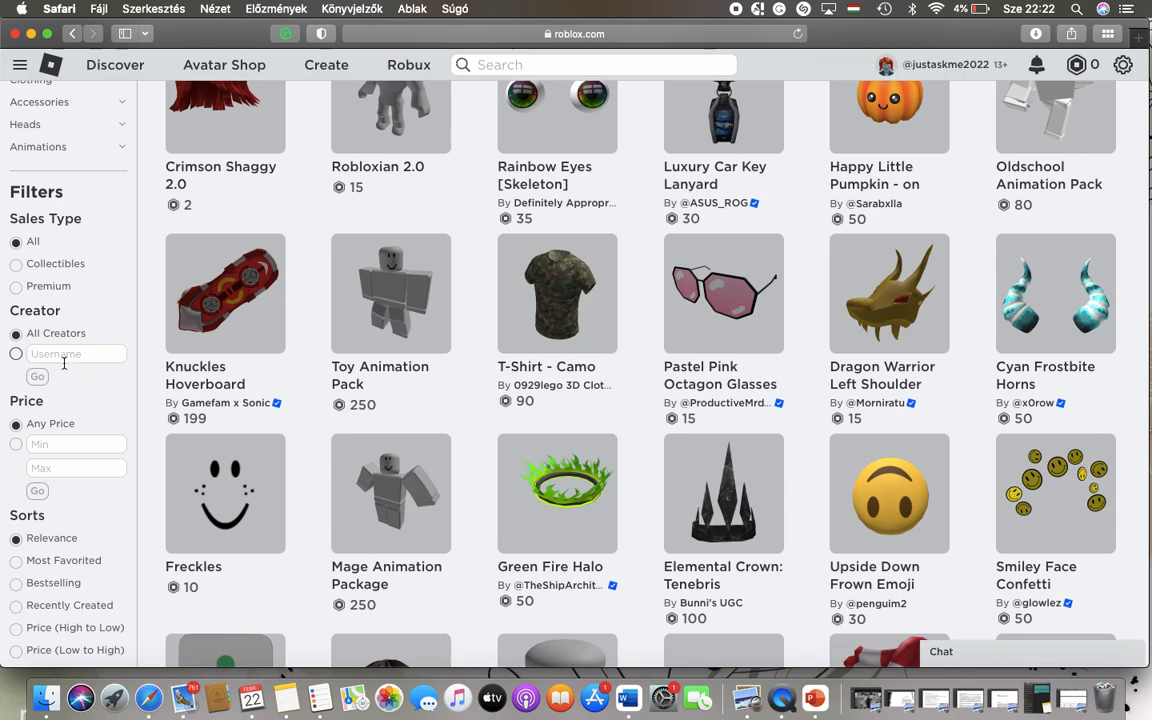
{"action": "scroll", "scroll_direction": "down", "scroll_amount": 3}
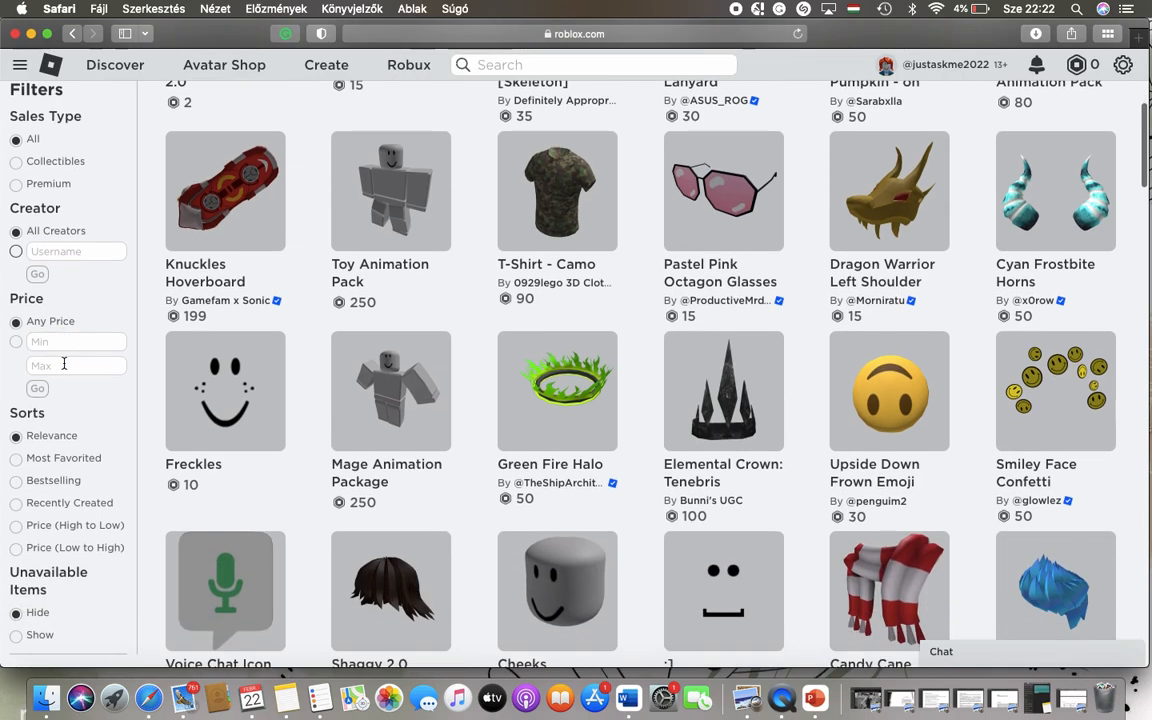
{"action": "left_click", "coordinate": [16, 340]}
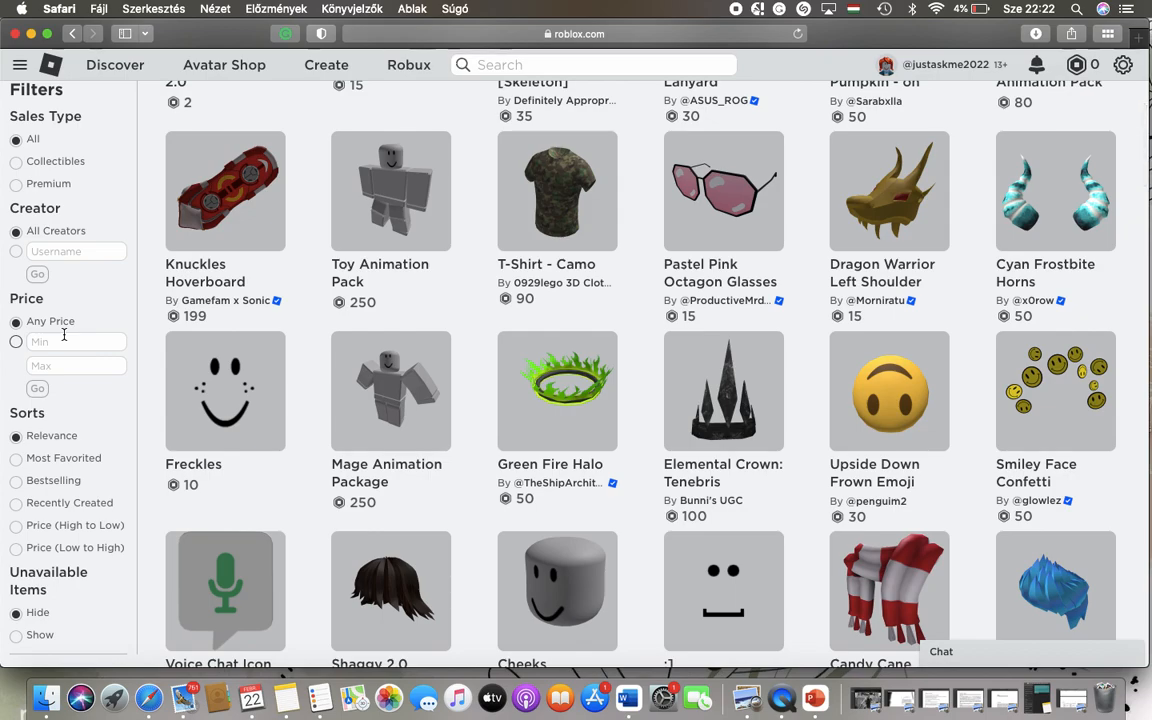
{"action": "scroll", "scroll_direction": "down", "scroll_amount": 3}
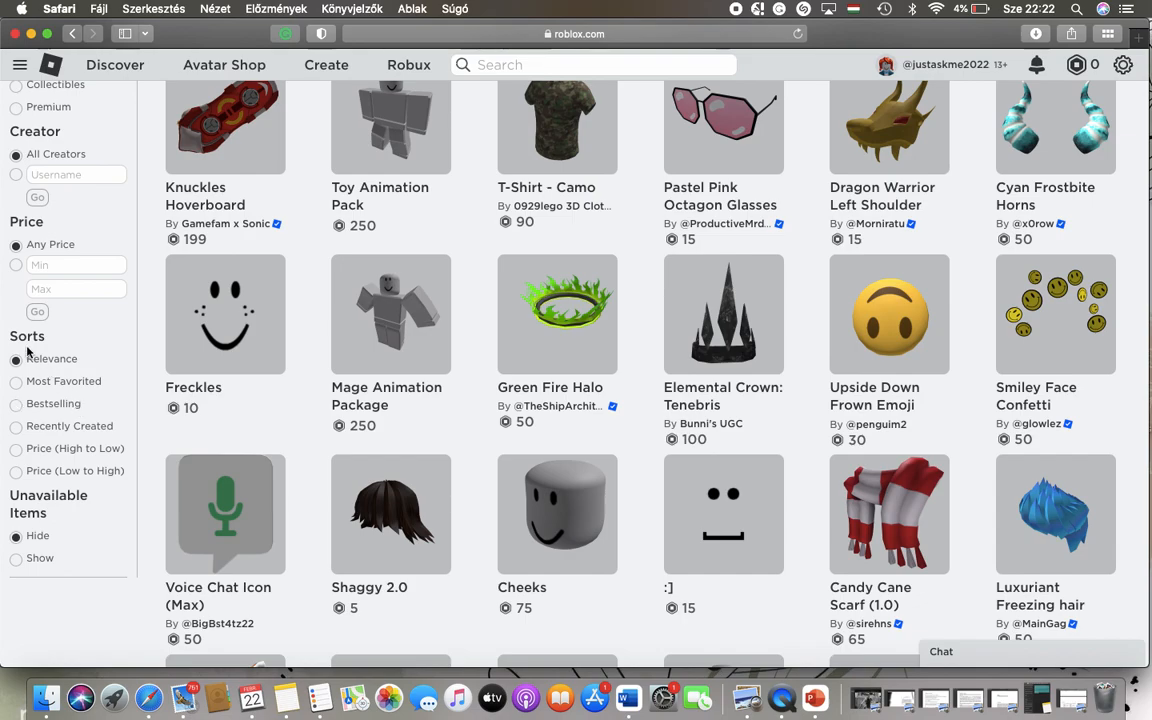
{"action": "mouse_move", "coordinate": [50, 392]}
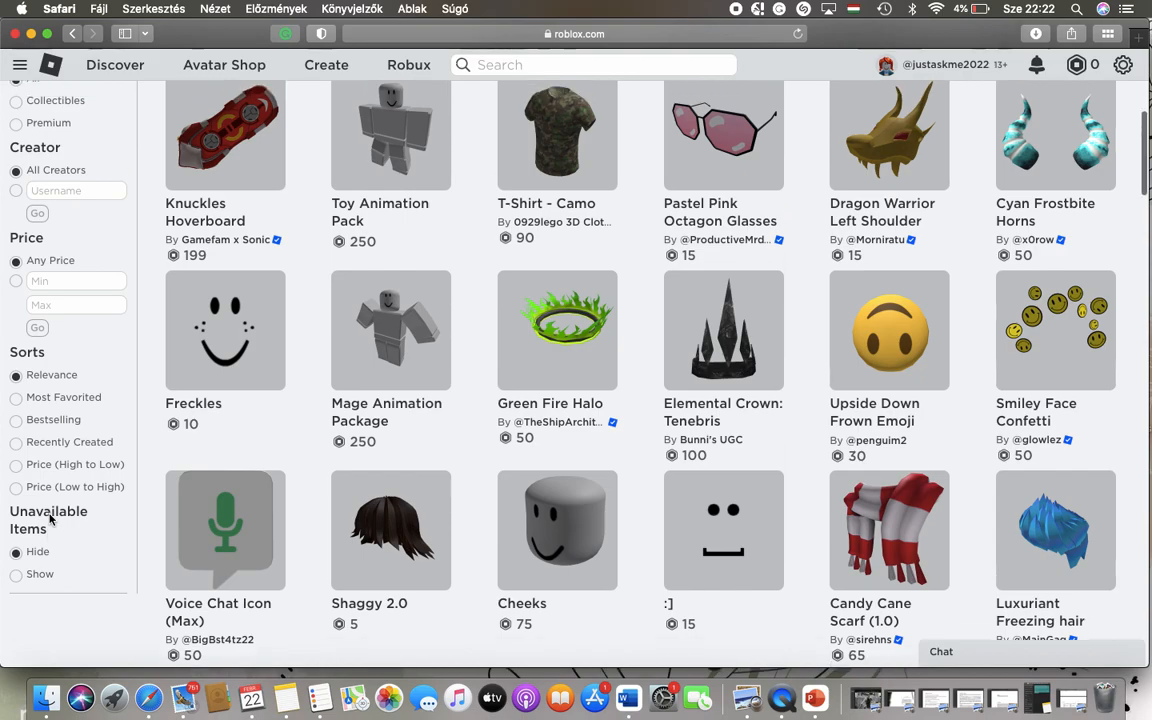
{"action": "scroll", "scroll_direction": "up", "scroll_amount": 3}
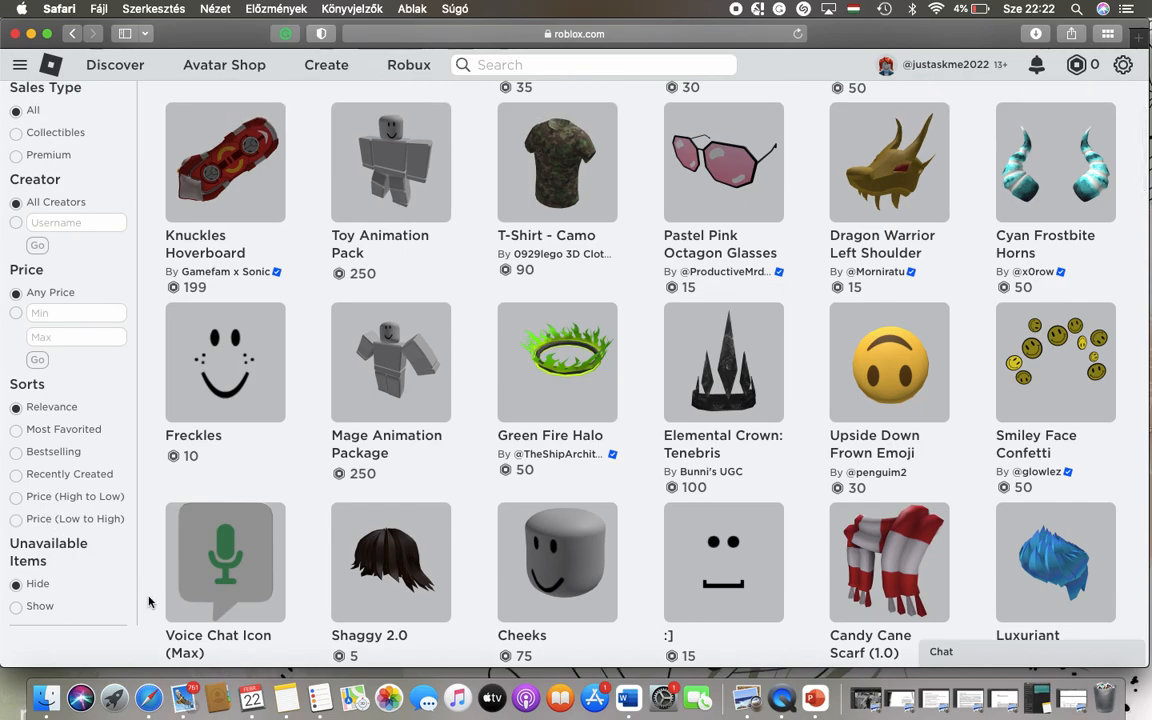
{"action": "scroll", "scroll_direction": "up", "scroll_amount": 3}
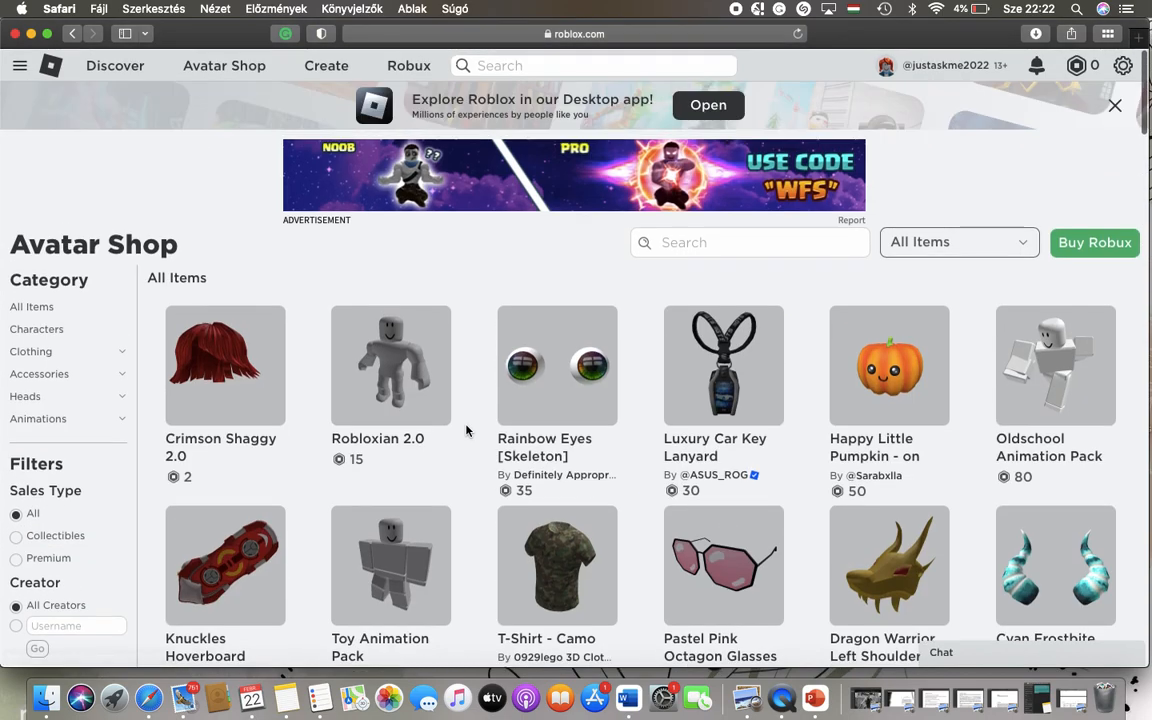
{"action": "scroll", "scroll_direction": "down", "scroll_amount": 3}
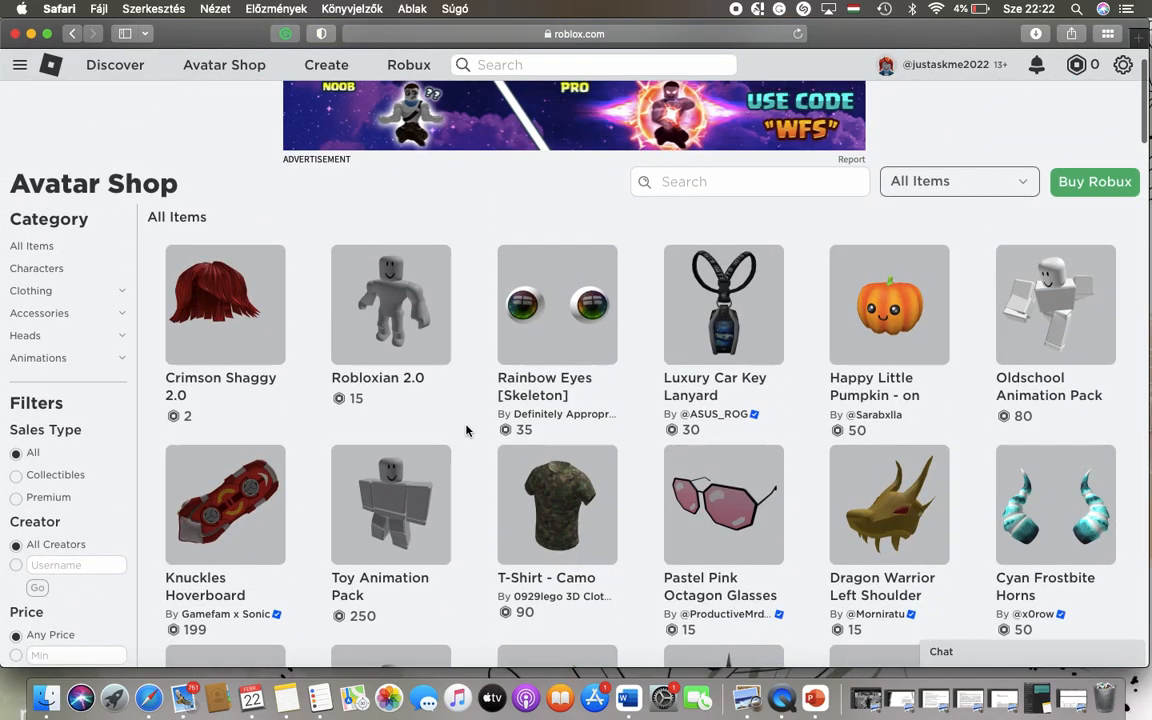